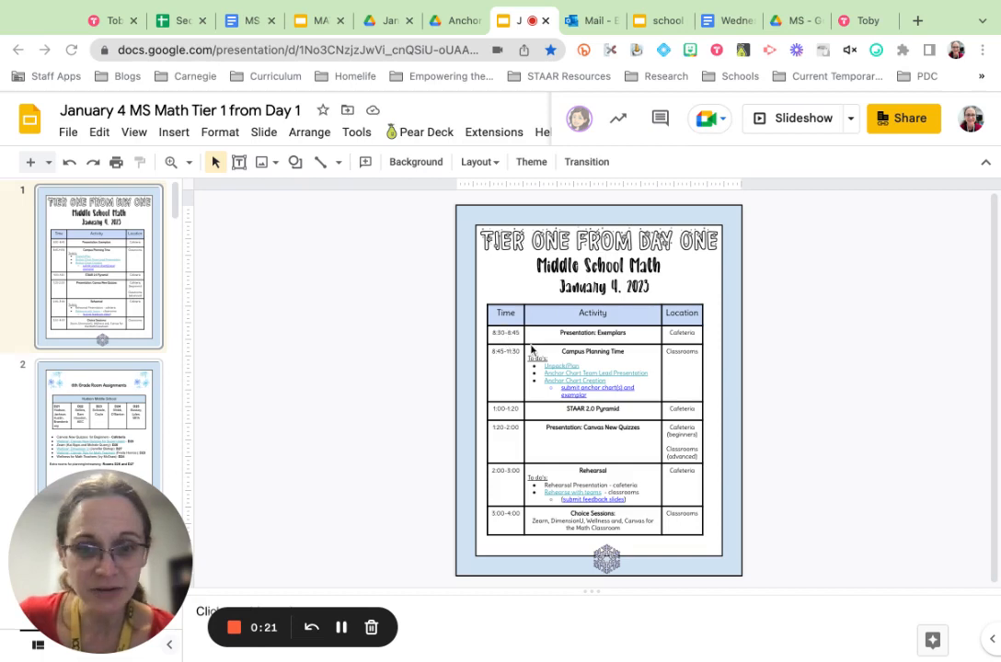
mouse_move(600, 361)
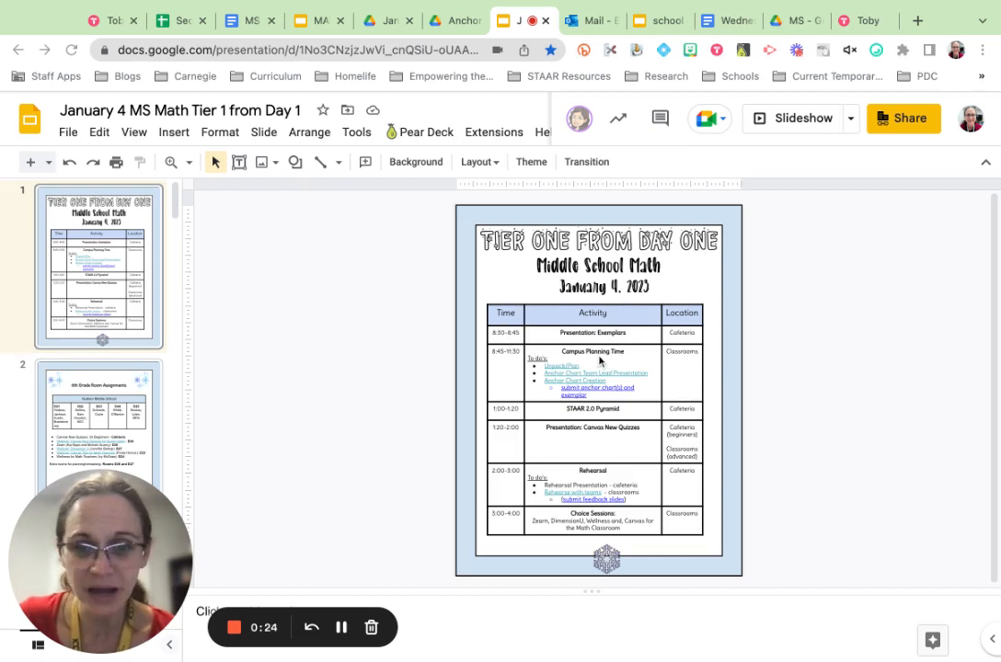
mouse_move(624, 373)
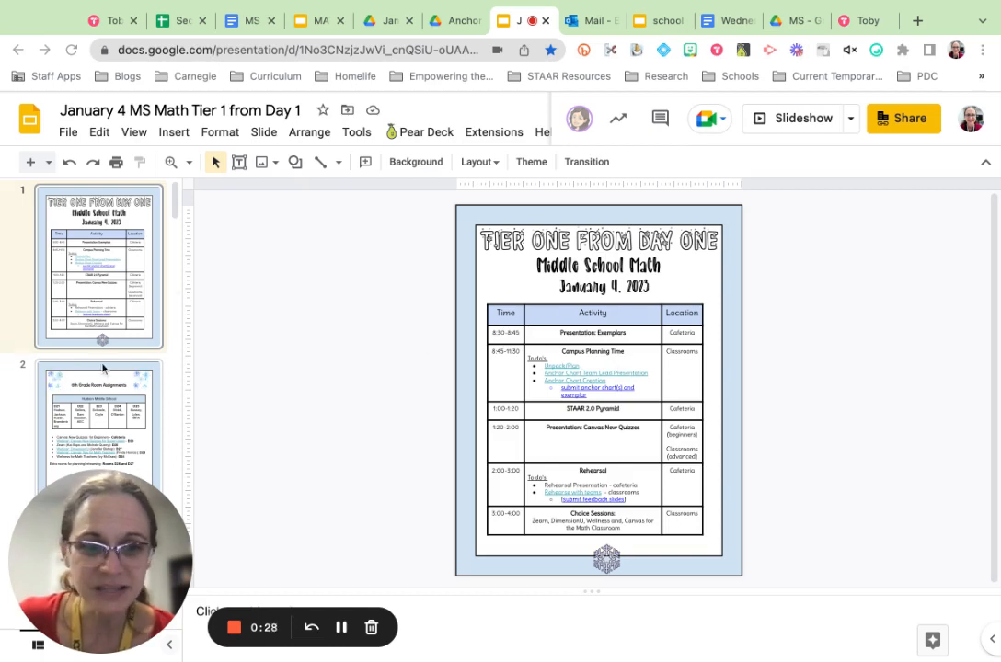
View the Lessons and Exemplars planning slide, then the Anchor Charts planning slide
scroll("down", 3)
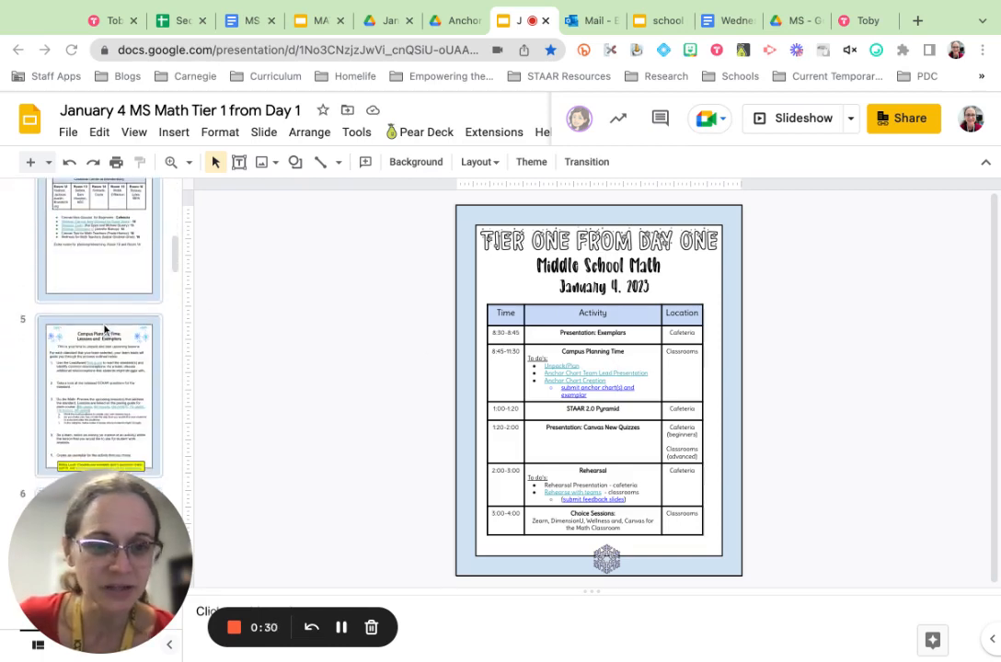
scroll("down", 3)
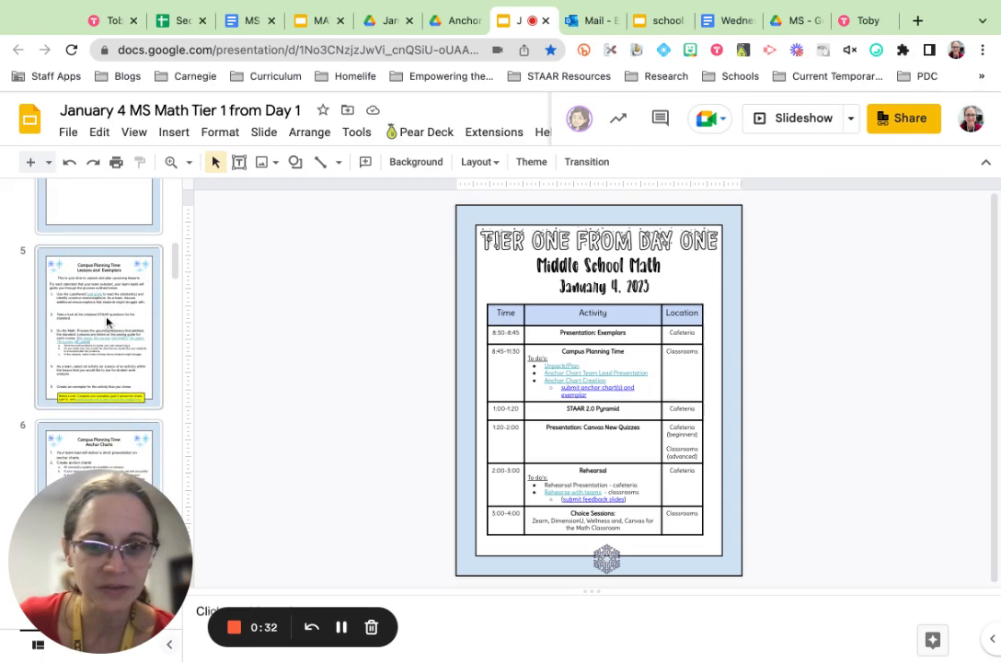
left_click(97, 327)
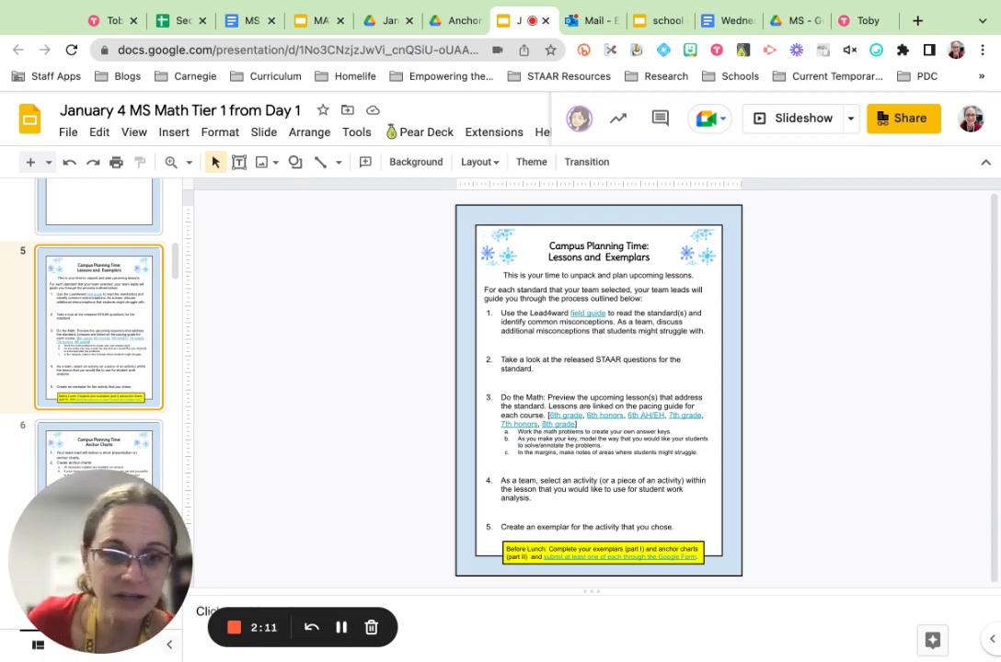
left_click(98, 469)
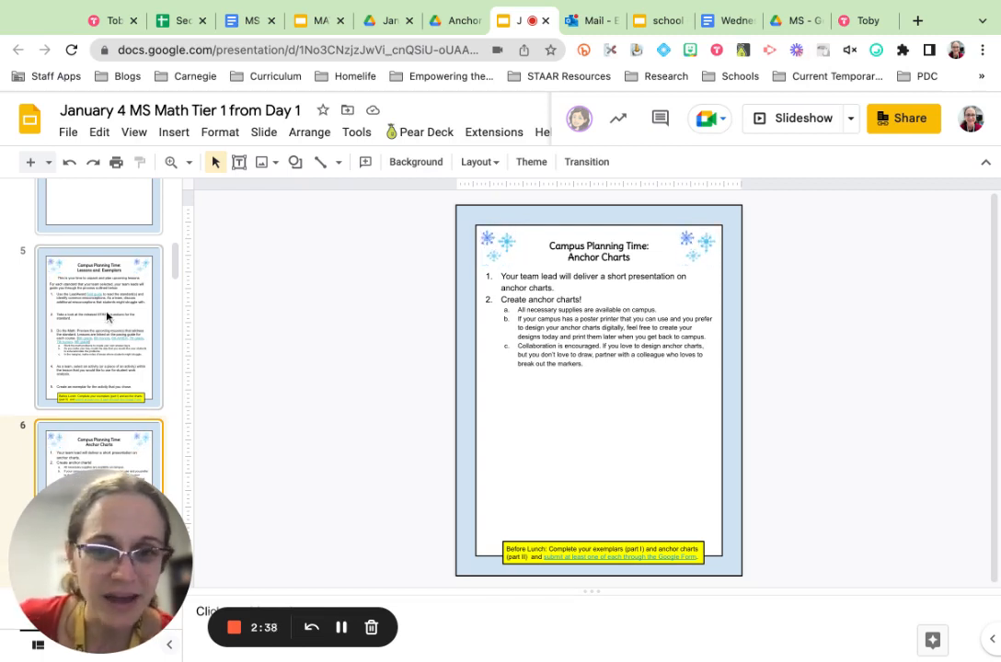
Return to the Middle School Math schedule slide at the top of the deck
scroll("up", 3)
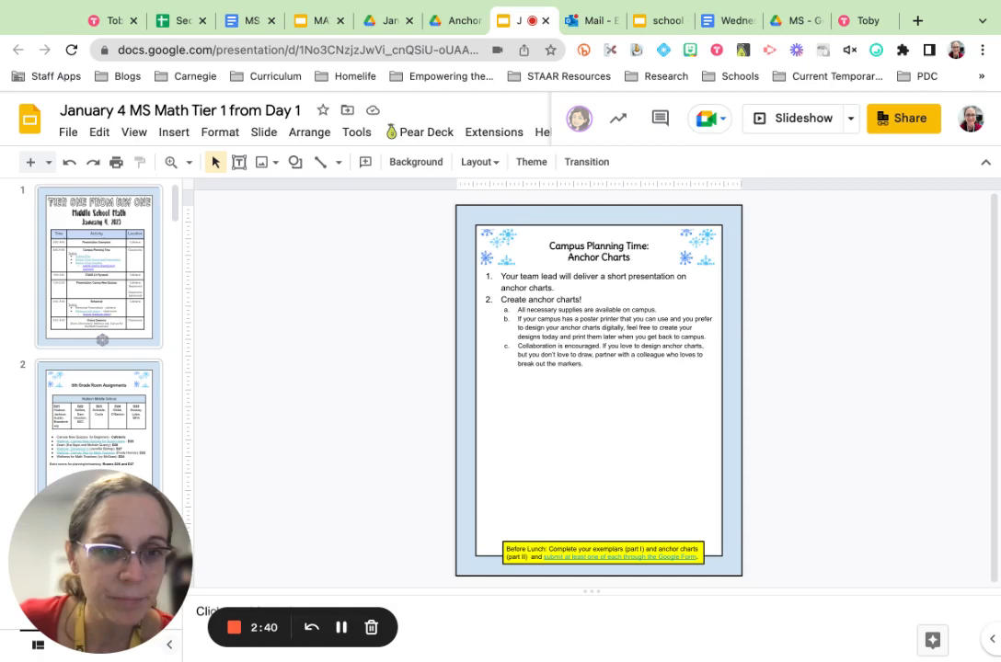
left_click(99, 265)
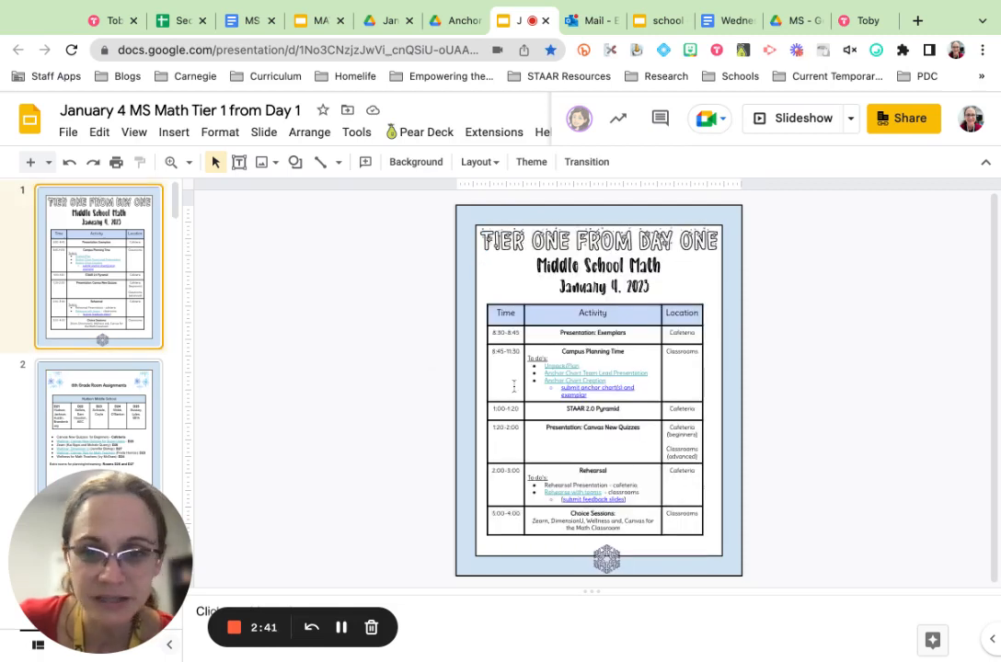